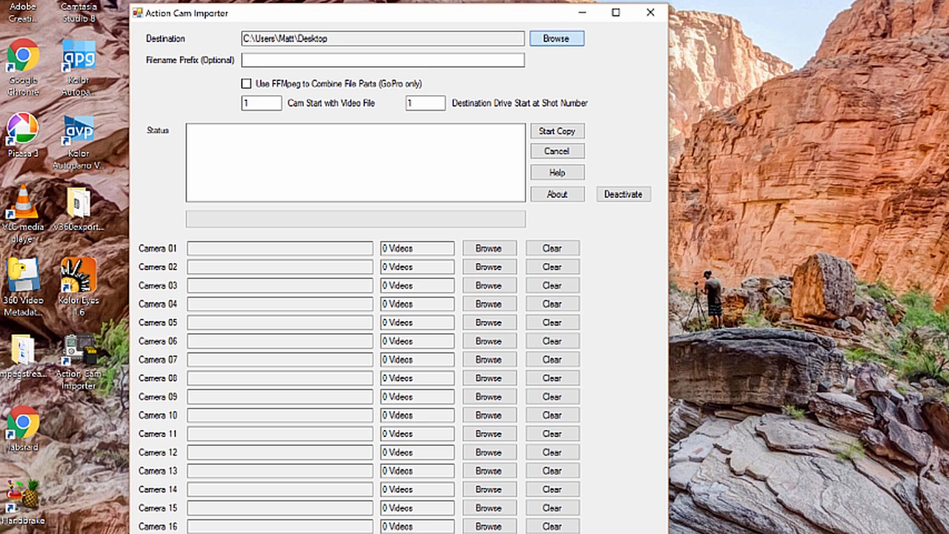
Set the destination to the New folder on the Desktop.
{"action": "left_click", "coordinate": [558, 38]}
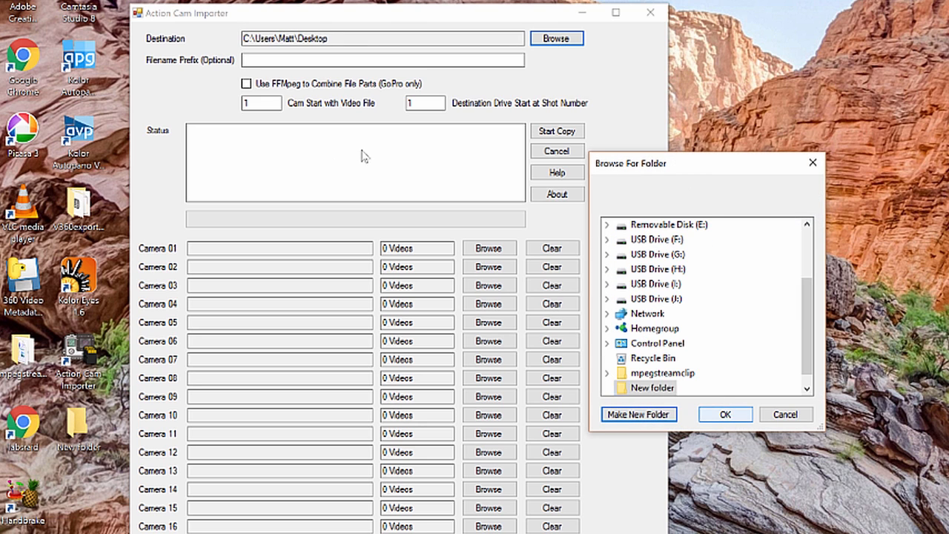
{"action": "left_click", "coordinate": [723, 416]}
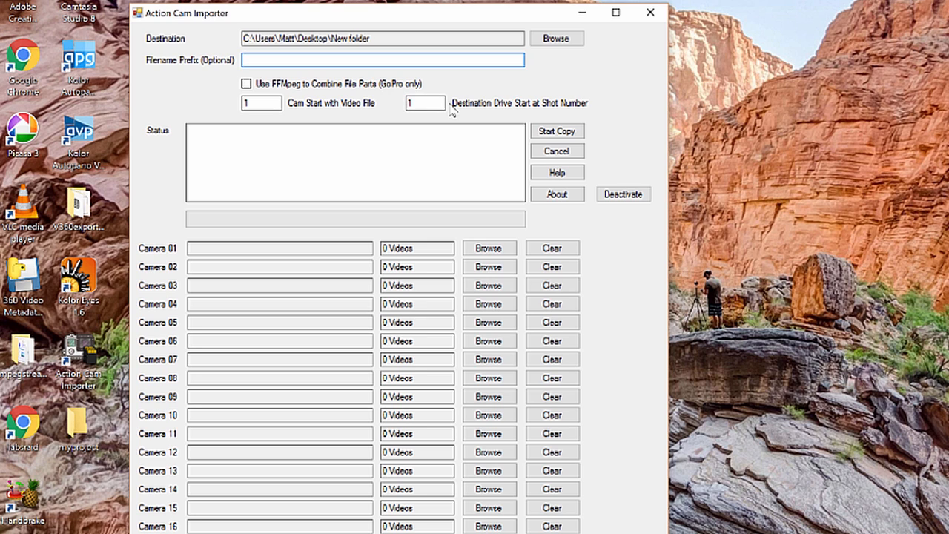
Enter myproject_ as the rename prefix for imported files.
{"action": "type", "text": "myproject_"}
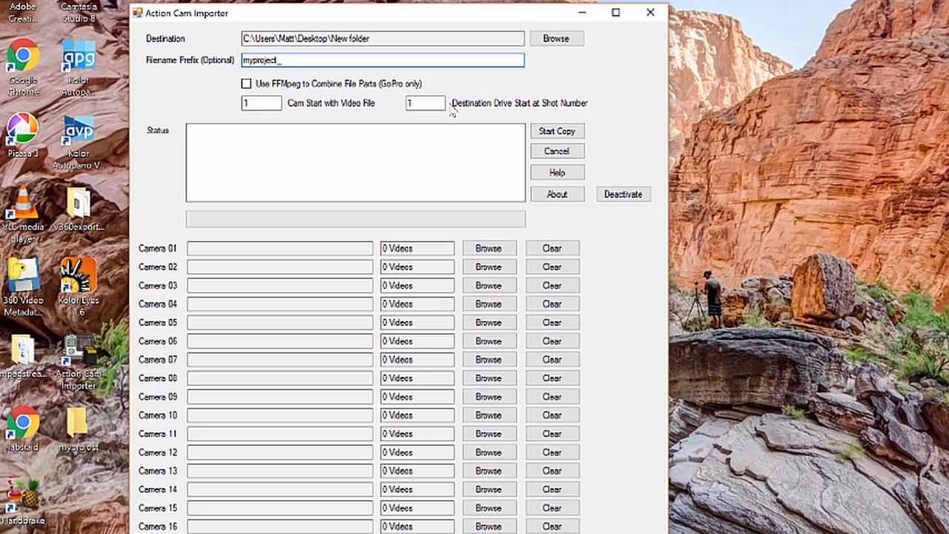
{"action": "mouse_move", "coordinate": [211, 127]}
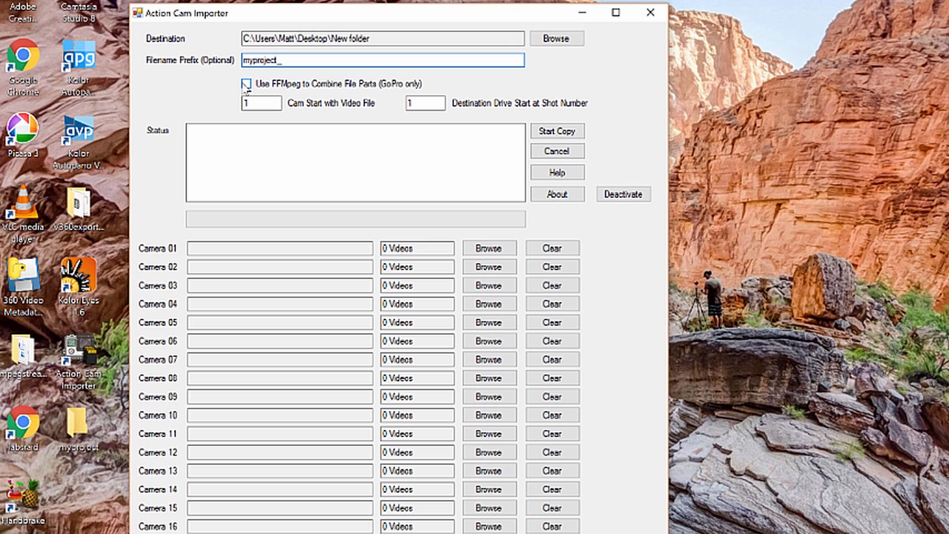
Enable 'Use FFMpeg to Combine File Parts (GoPro only)'.
{"action": "left_click", "coordinate": [246, 83]}
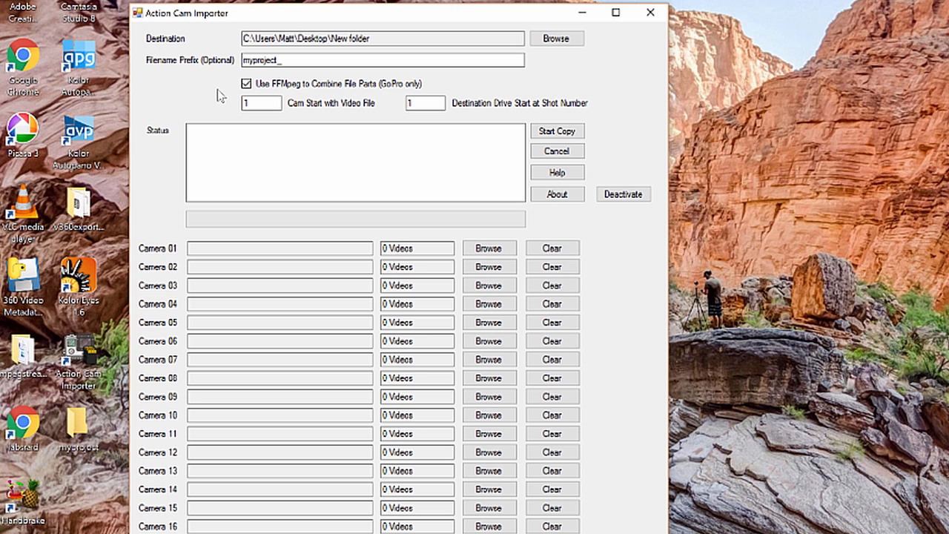
{"action": "mouse_move", "coordinate": [555, 176]}
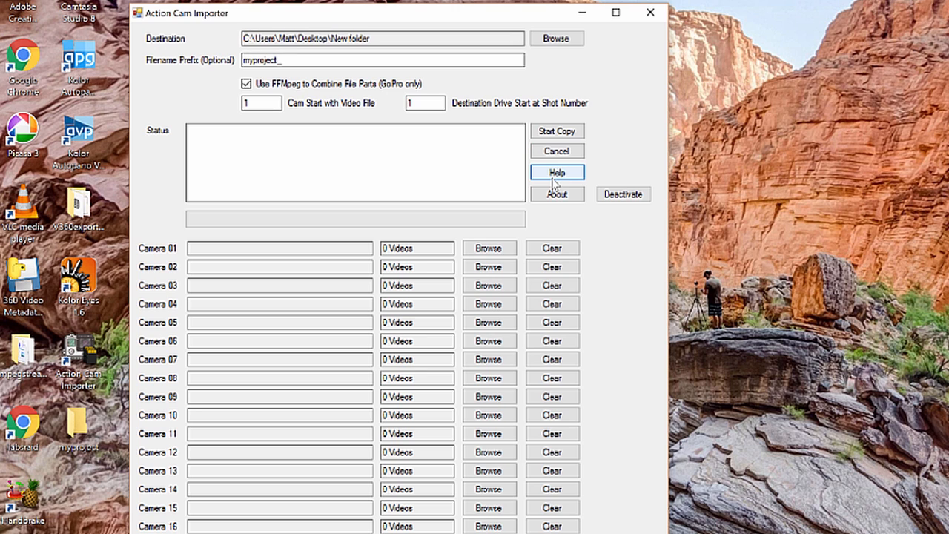
{"action": "mouse_move", "coordinate": [565, 172]}
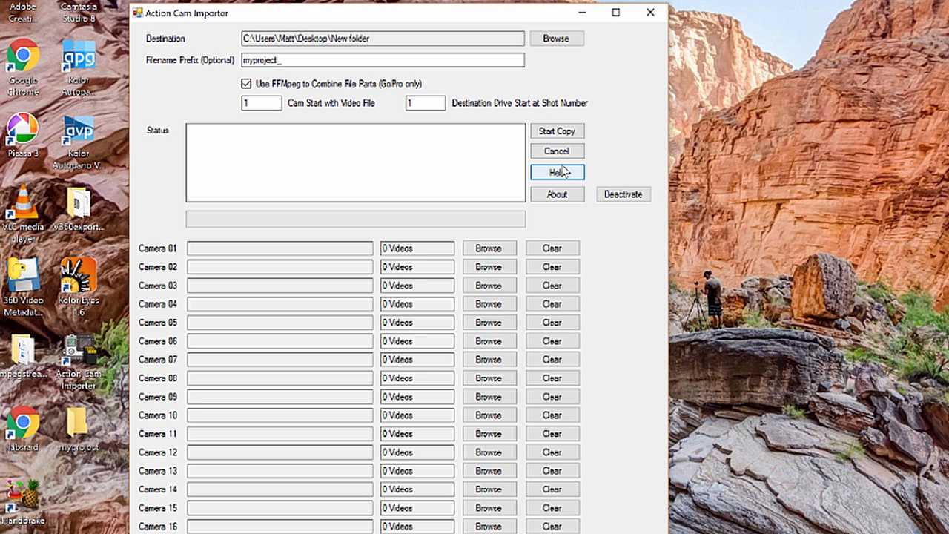
{"action": "mouse_move", "coordinate": [519, 106]}
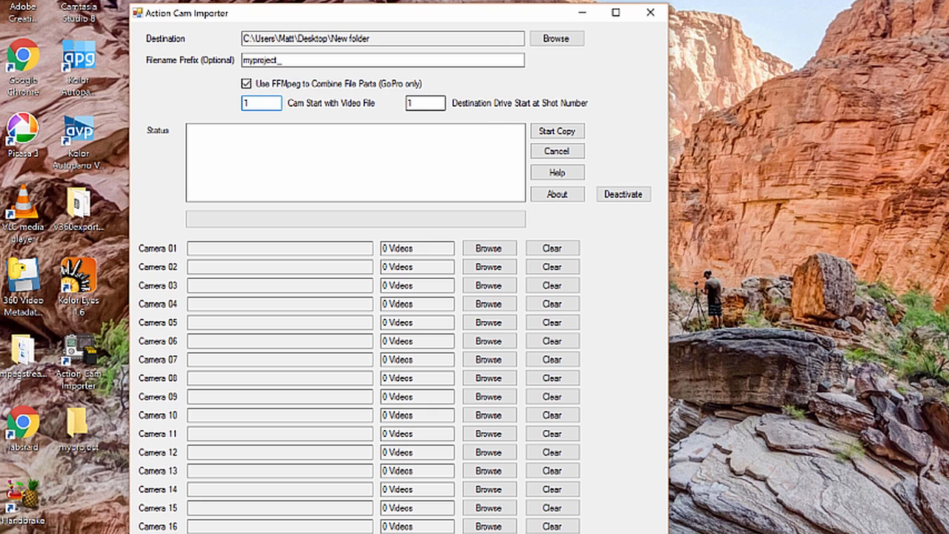
{"action": "left_click", "coordinate": [426, 104]}
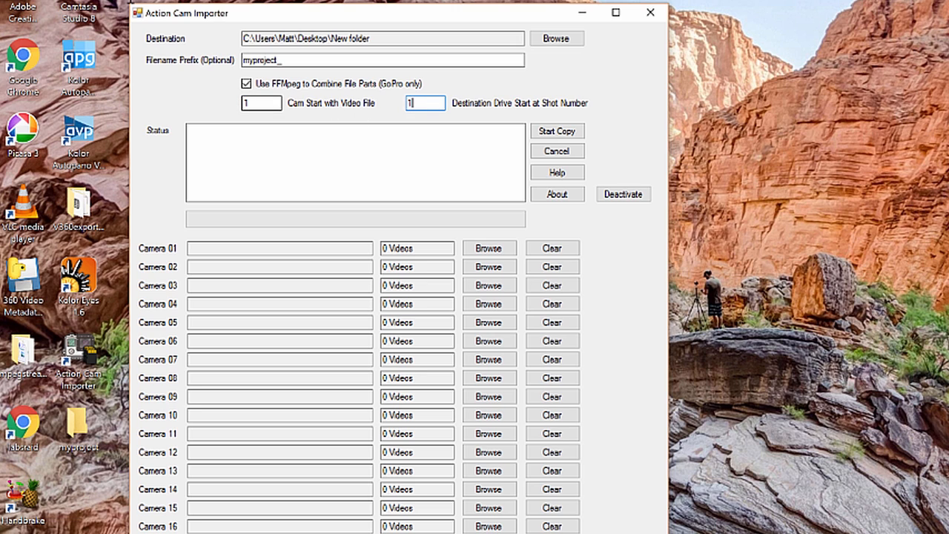
{"action": "left_click", "coordinate": [260, 104]}
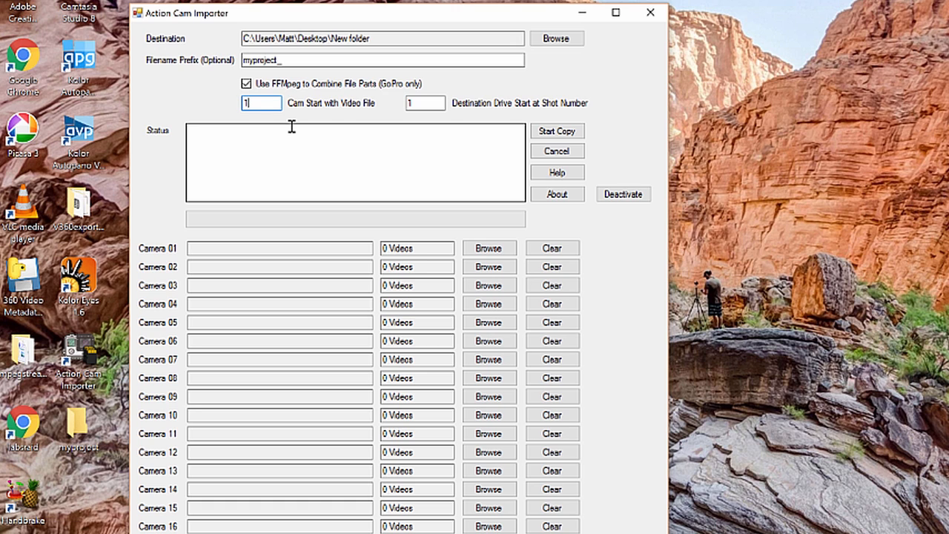
{"action": "left_click", "coordinate": [259, 102]}
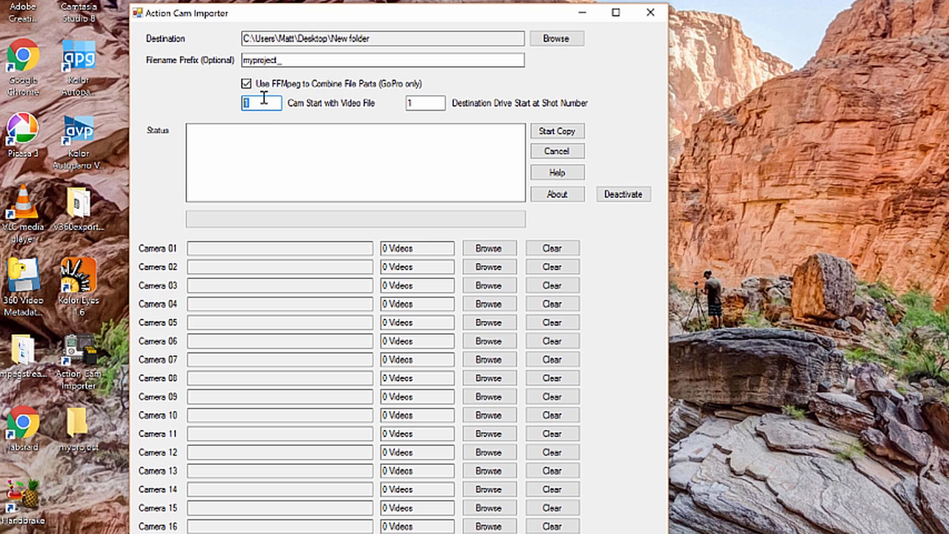
{"action": "mouse_move", "coordinate": [266, 101]}
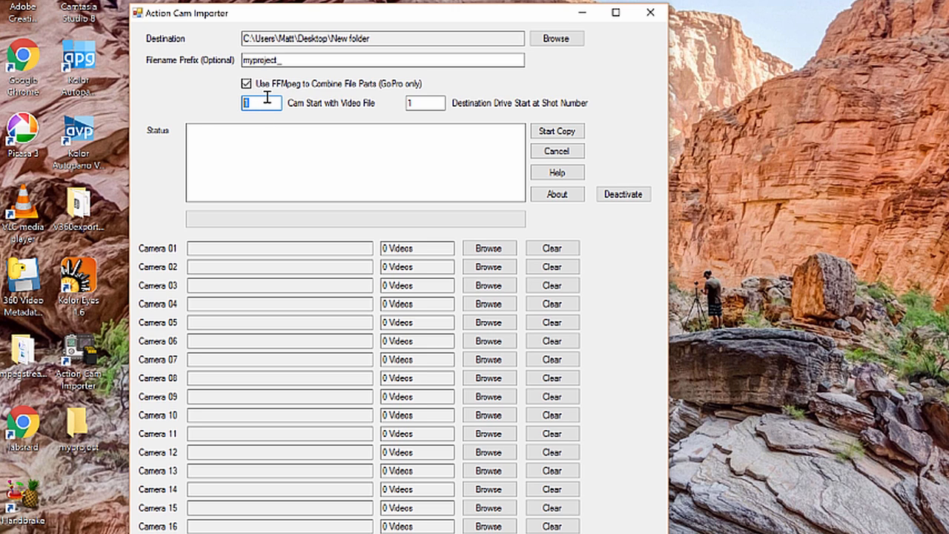
{"action": "type", "text": "6"}
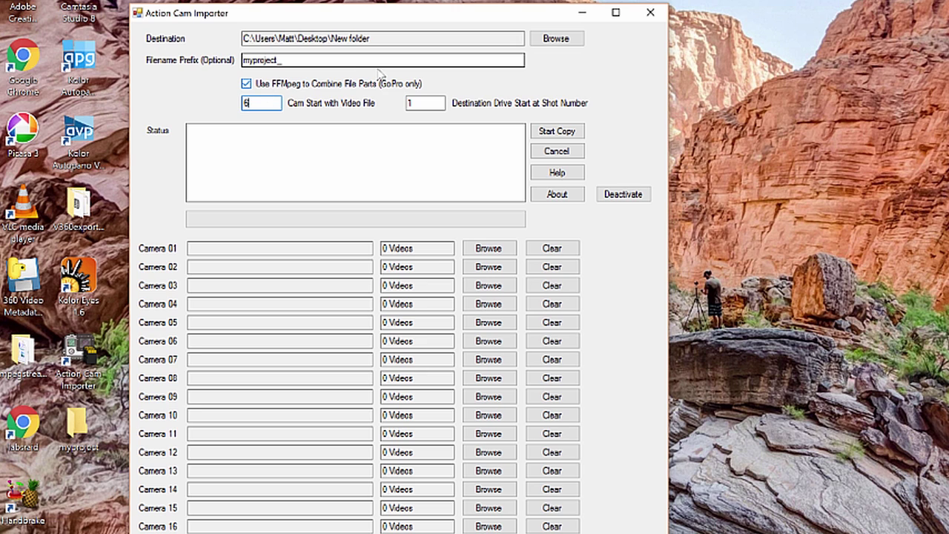
{"action": "left_click", "coordinate": [424, 104]}
{"action": "type", "text": "6"}
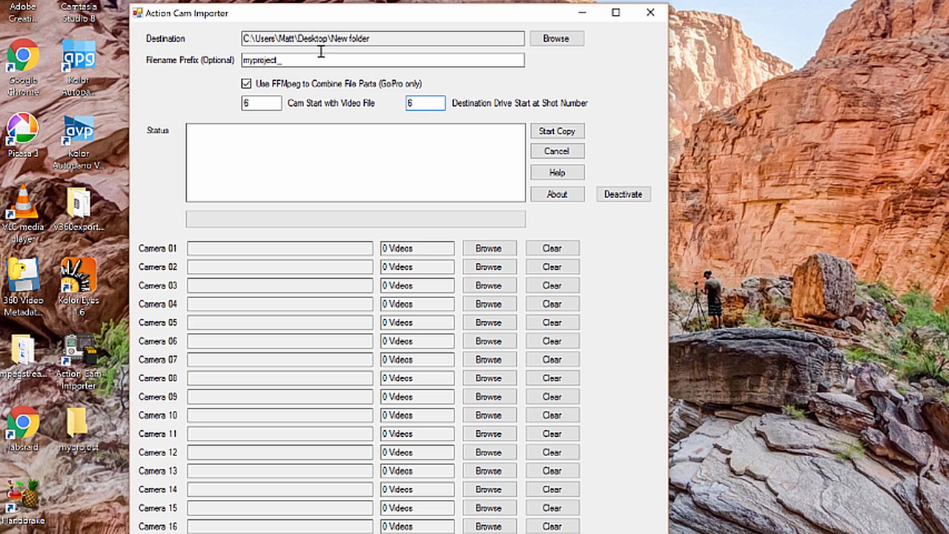
{"action": "left_click", "coordinate": [255, 102]}
{"action": "type", "text": "1"}
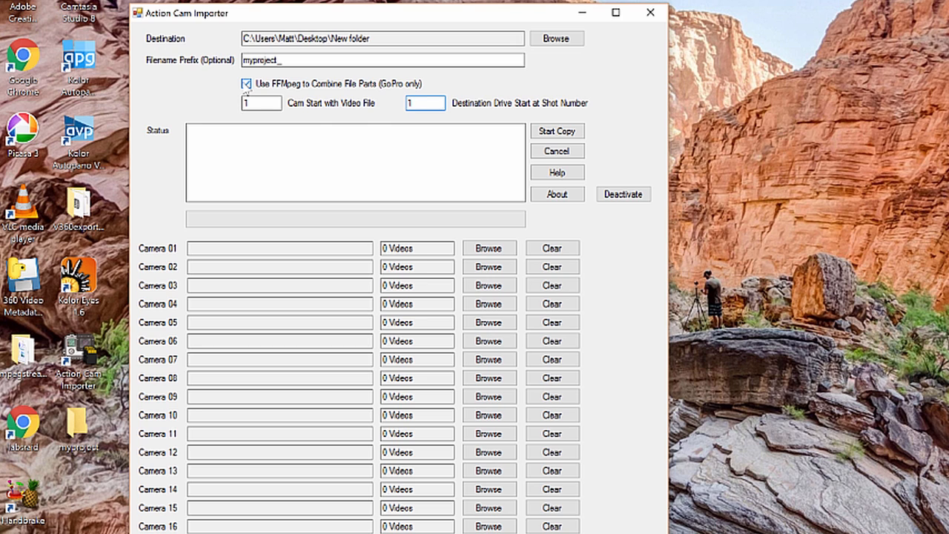
Disable 'Use FFMpeg to Combine File Parts (GoPro only)' again.
{"action": "left_click", "coordinate": [246, 83]}
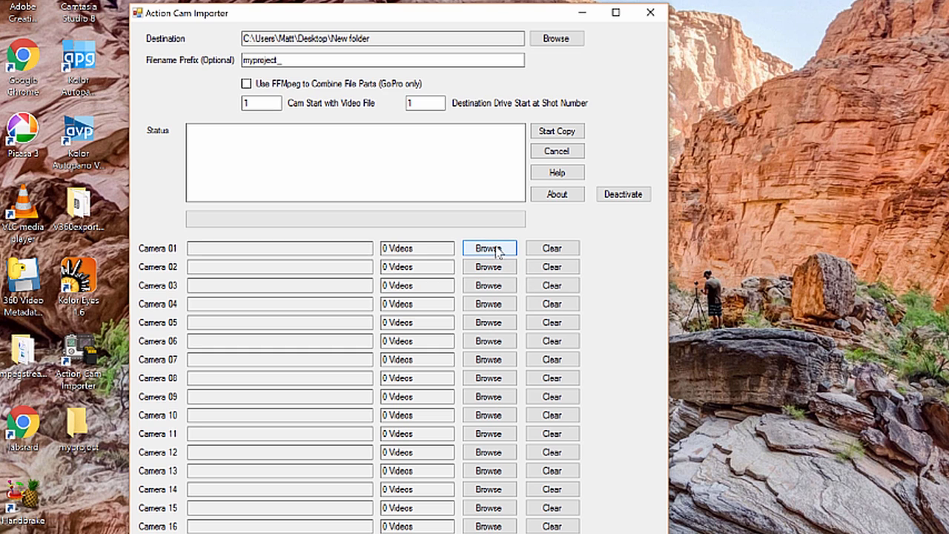
{"action": "mouse_move", "coordinate": [524, 285]}
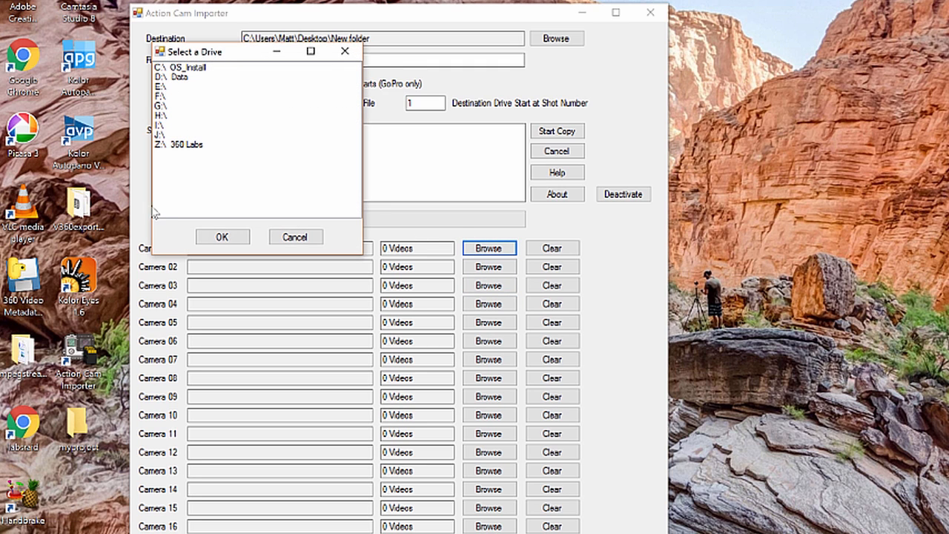
{"action": "mouse_move", "coordinate": [168, 90]}
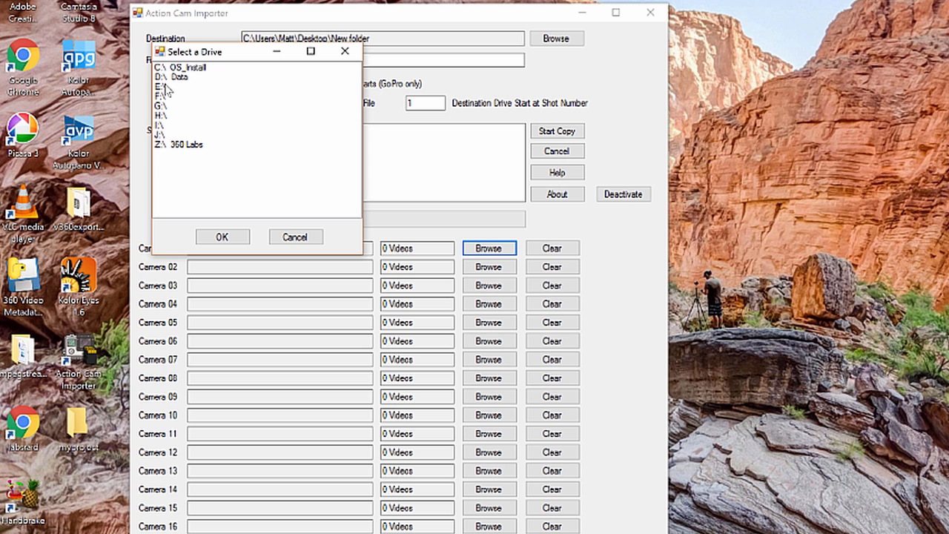
Assign drives E: through J: as sources for Cameras 01–06, each showing 5 videos.
{"action": "left_click", "coordinate": [222, 237]}
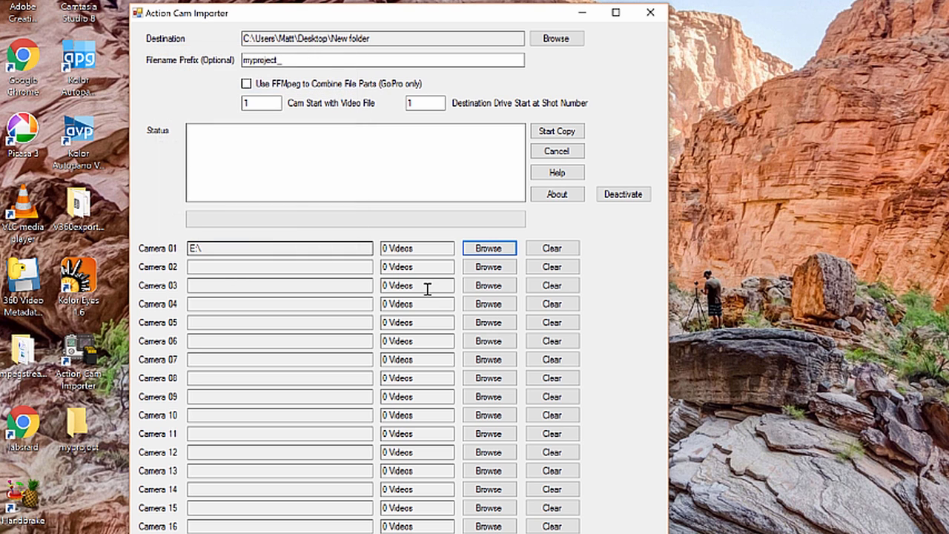
{"action": "left_click", "coordinate": [490, 267]}
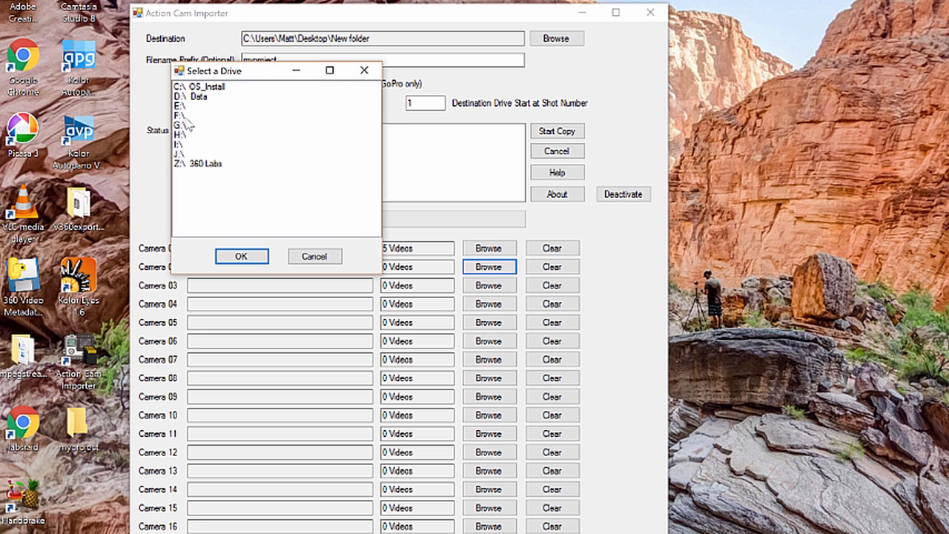
{"action": "left_click", "coordinate": [240, 255]}
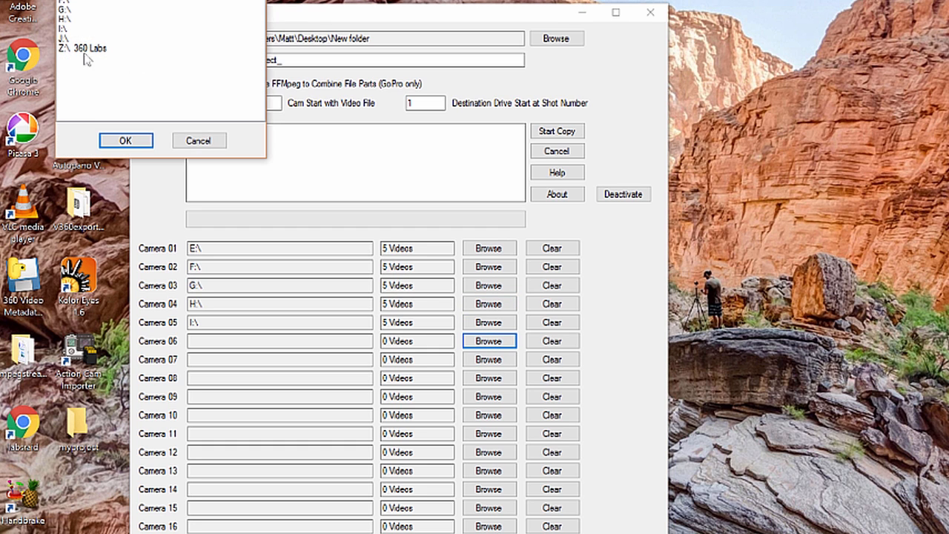
{"action": "left_click", "coordinate": [124, 139]}
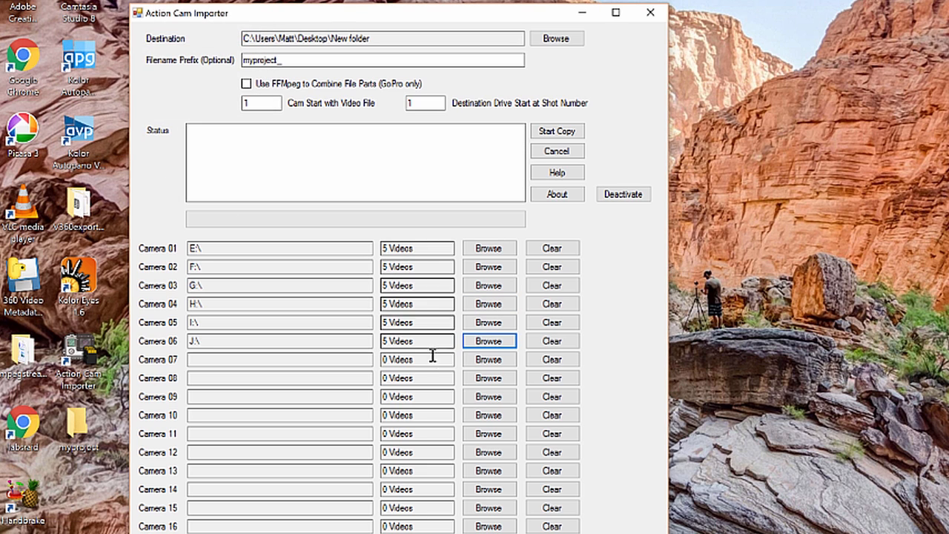
{"action": "mouse_move", "coordinate": [421, 247]}
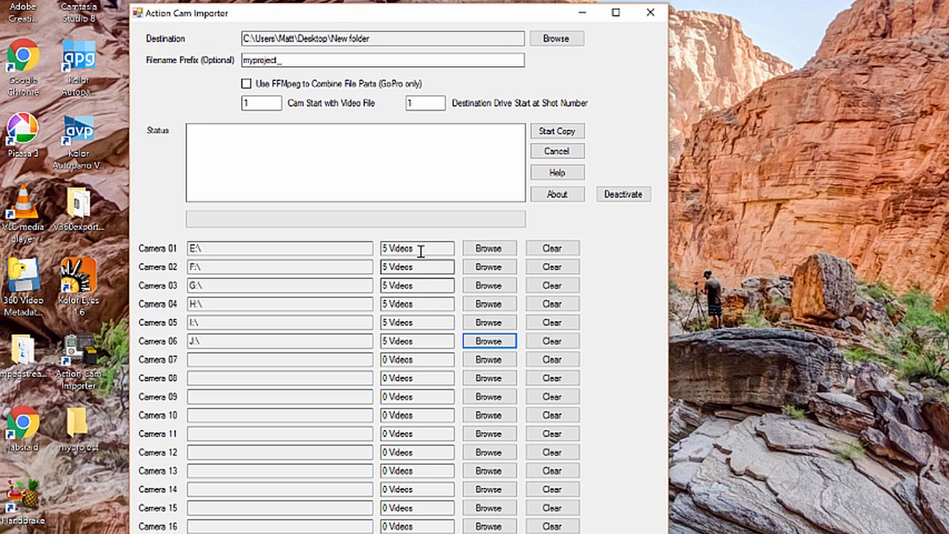
{"action": "mouse_move", "coordinate": [424, 341]}
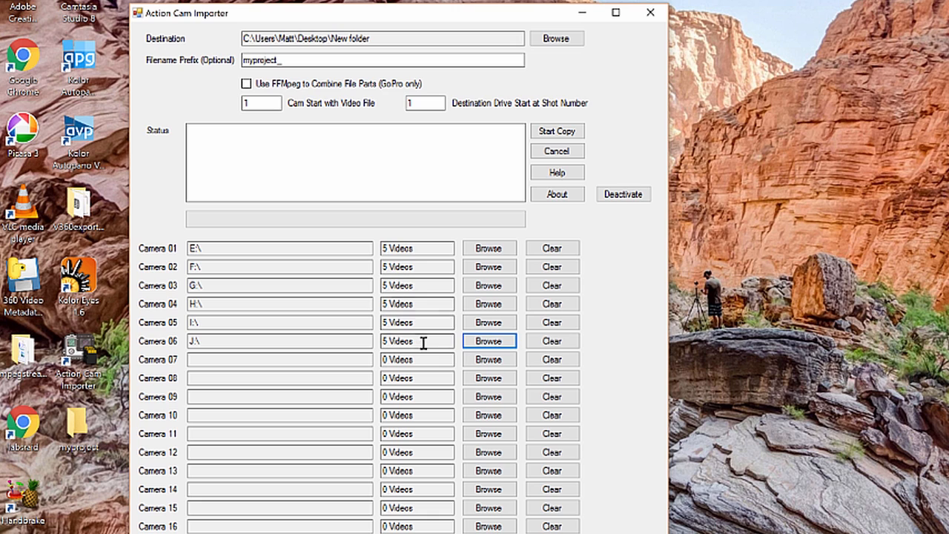
{"action": "mouse_move", "coordinate": [434, 314]}
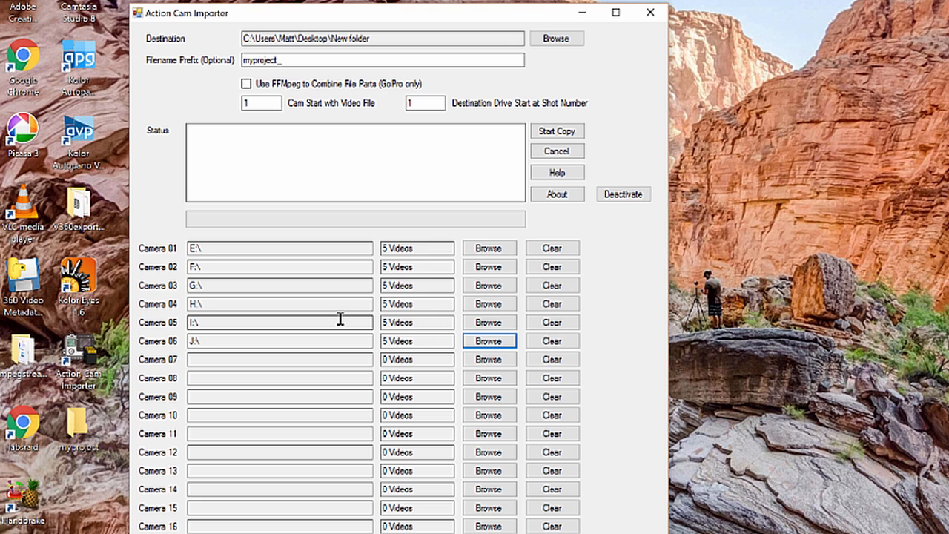
{"action": "mouse_move", "coordinate": [406, 252]}
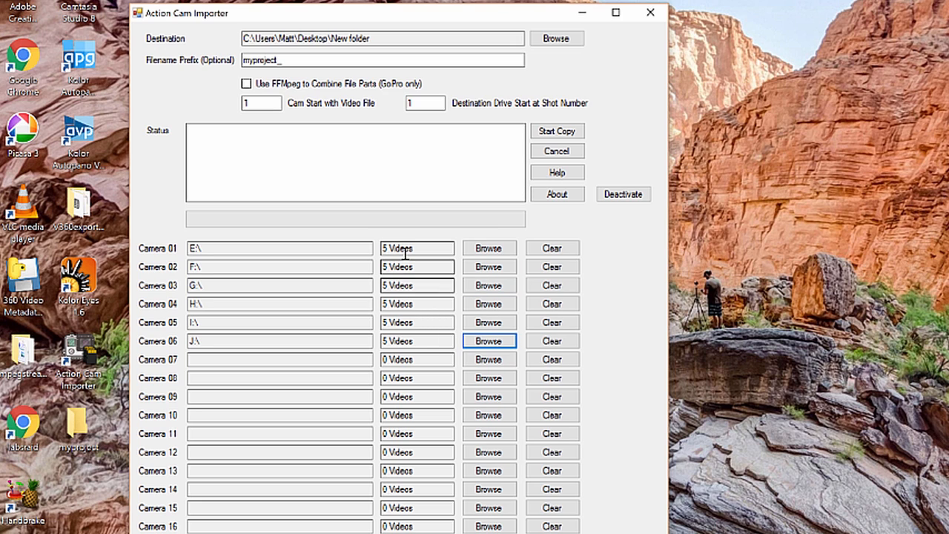
{"action": "mouse_move", "coordinate": [232, 329]}
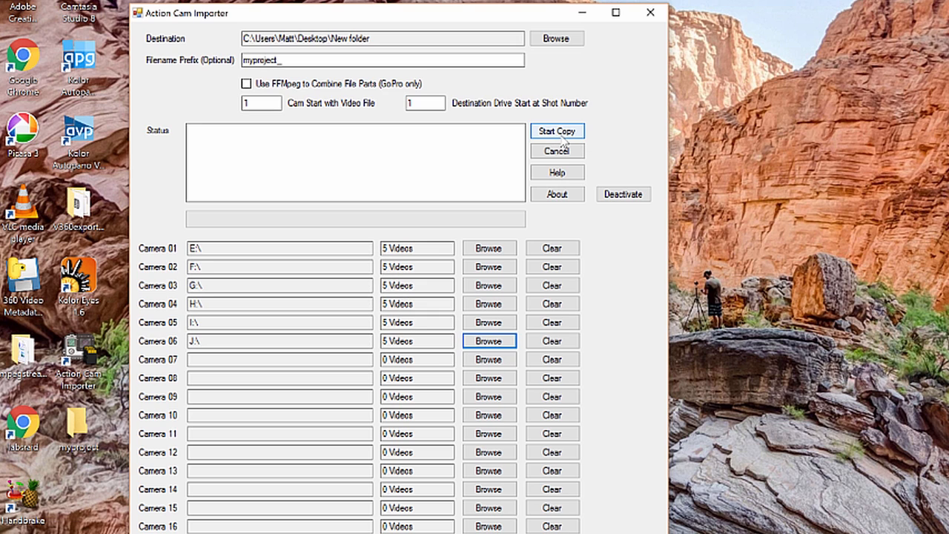
Start the copy of all six cameras' videos, finishing with 30 files moved.
{"action": "left_click", "coordinate": [558, 130]}
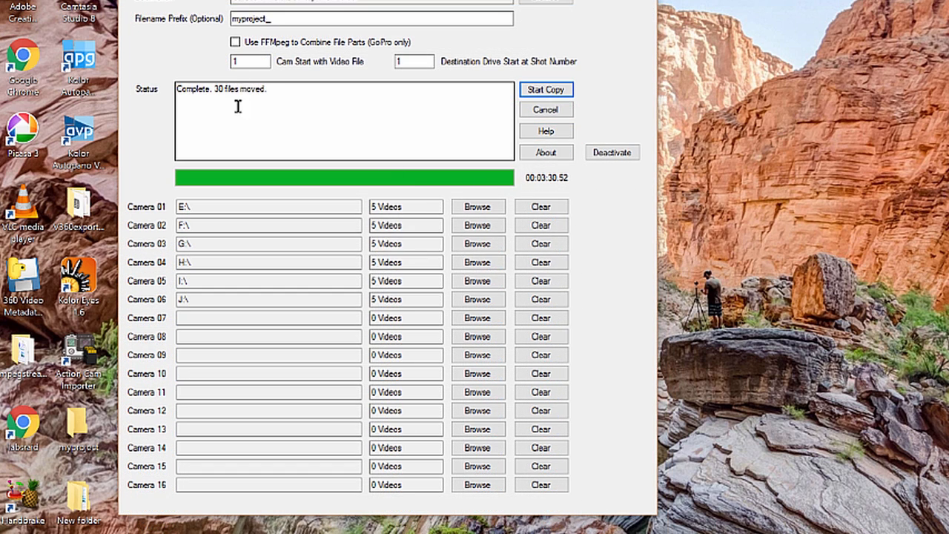
{"action": "mouse_move", "coordinate": [65, 516]}
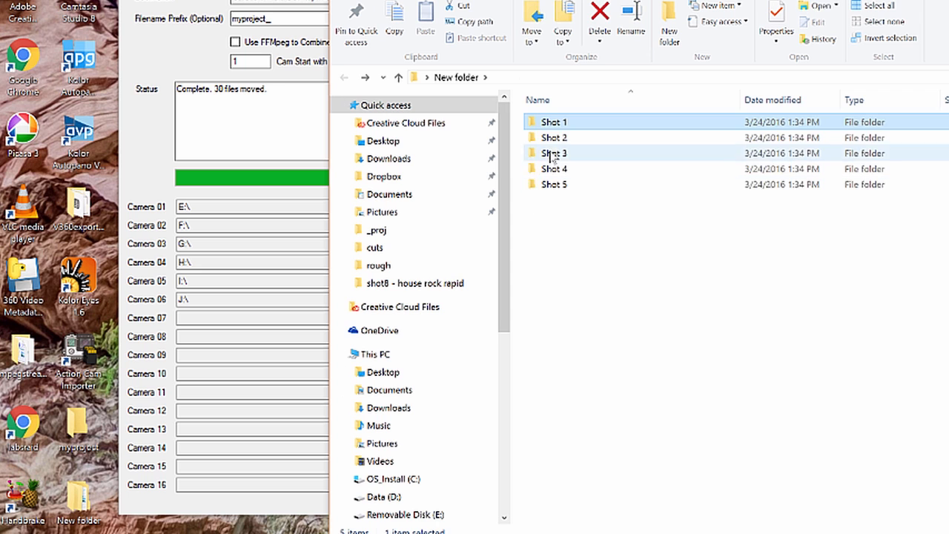
Open the Shot 2 folder containing the myproject_Cam1–Cam5 MP4 files.
{"action": "double_click", "coordinate": [552, 136]}
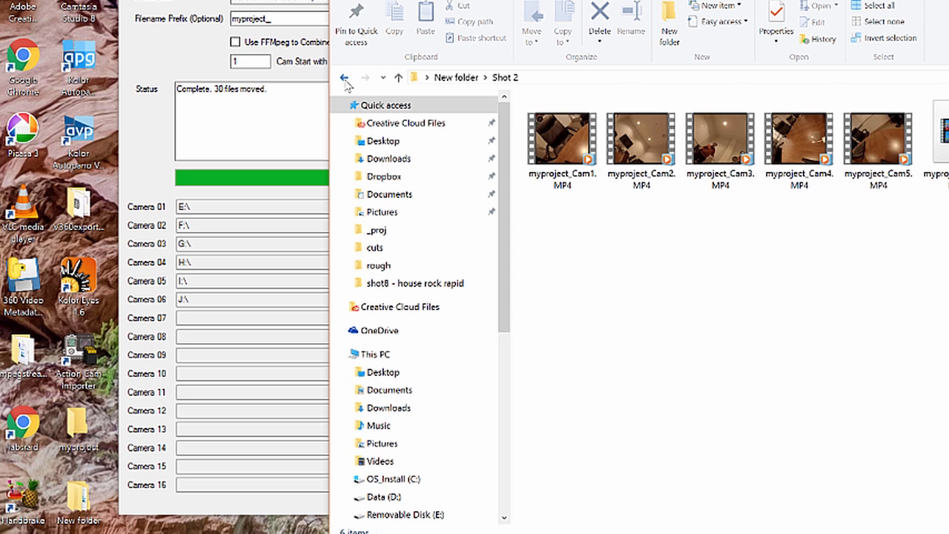